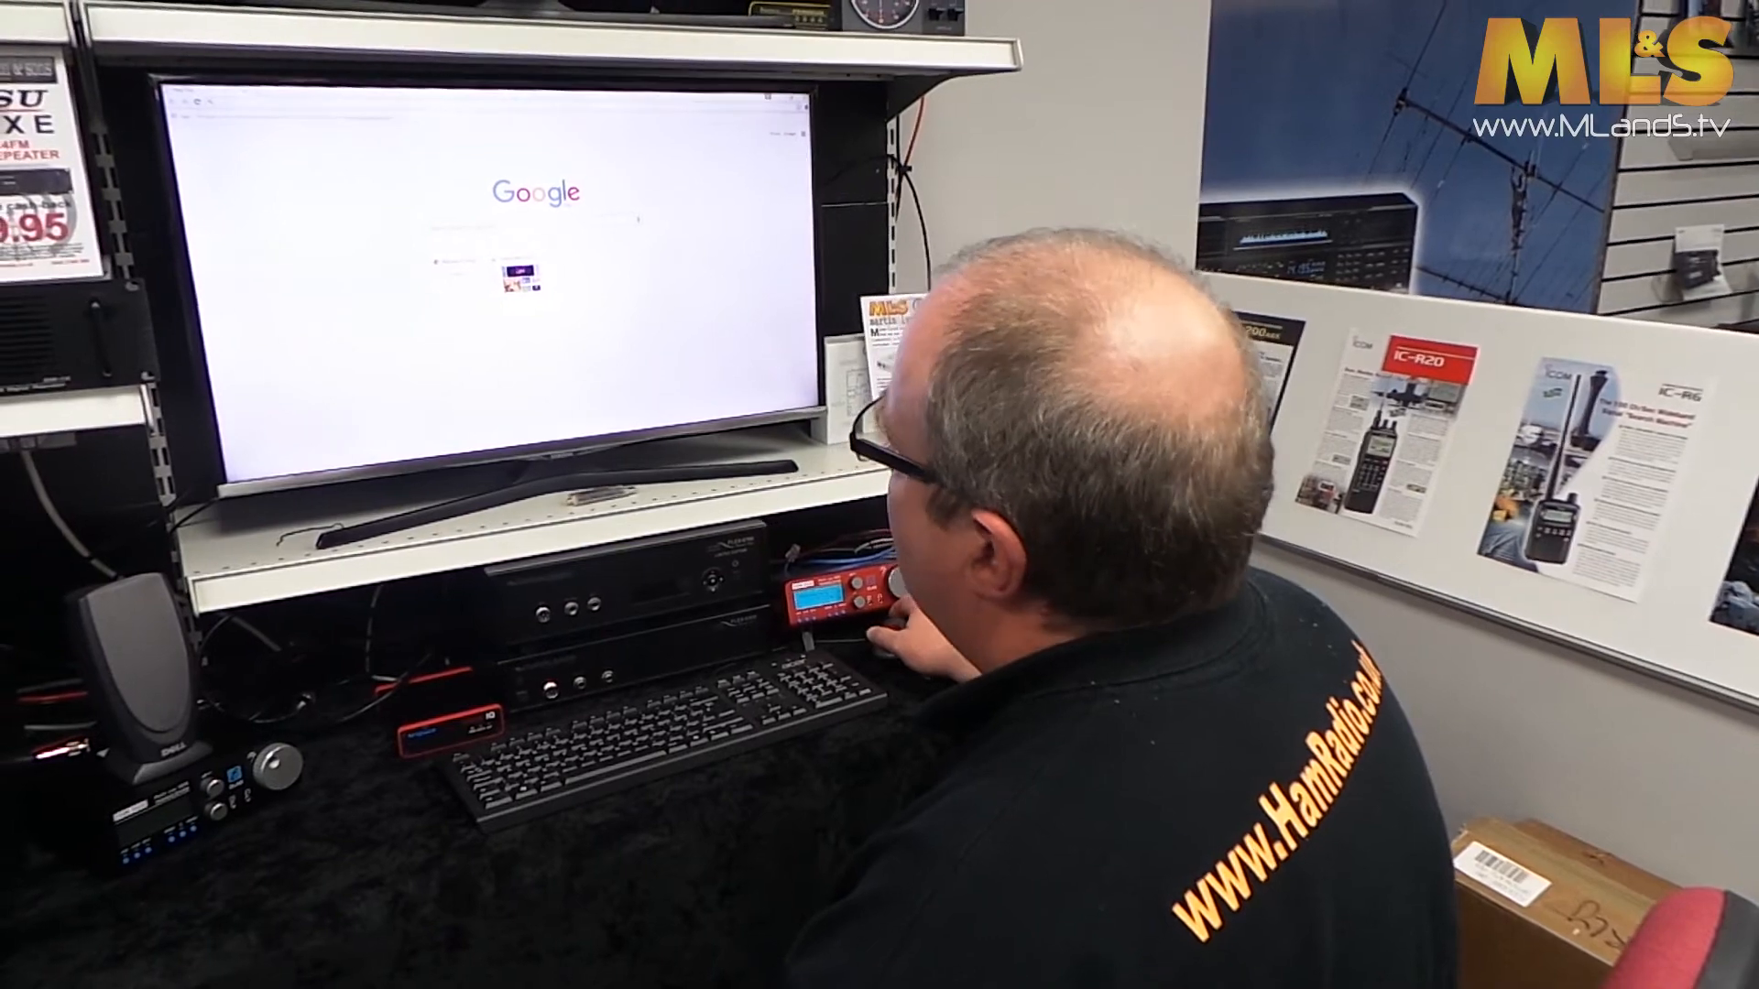
pyautogui.rightClick(124, 40)
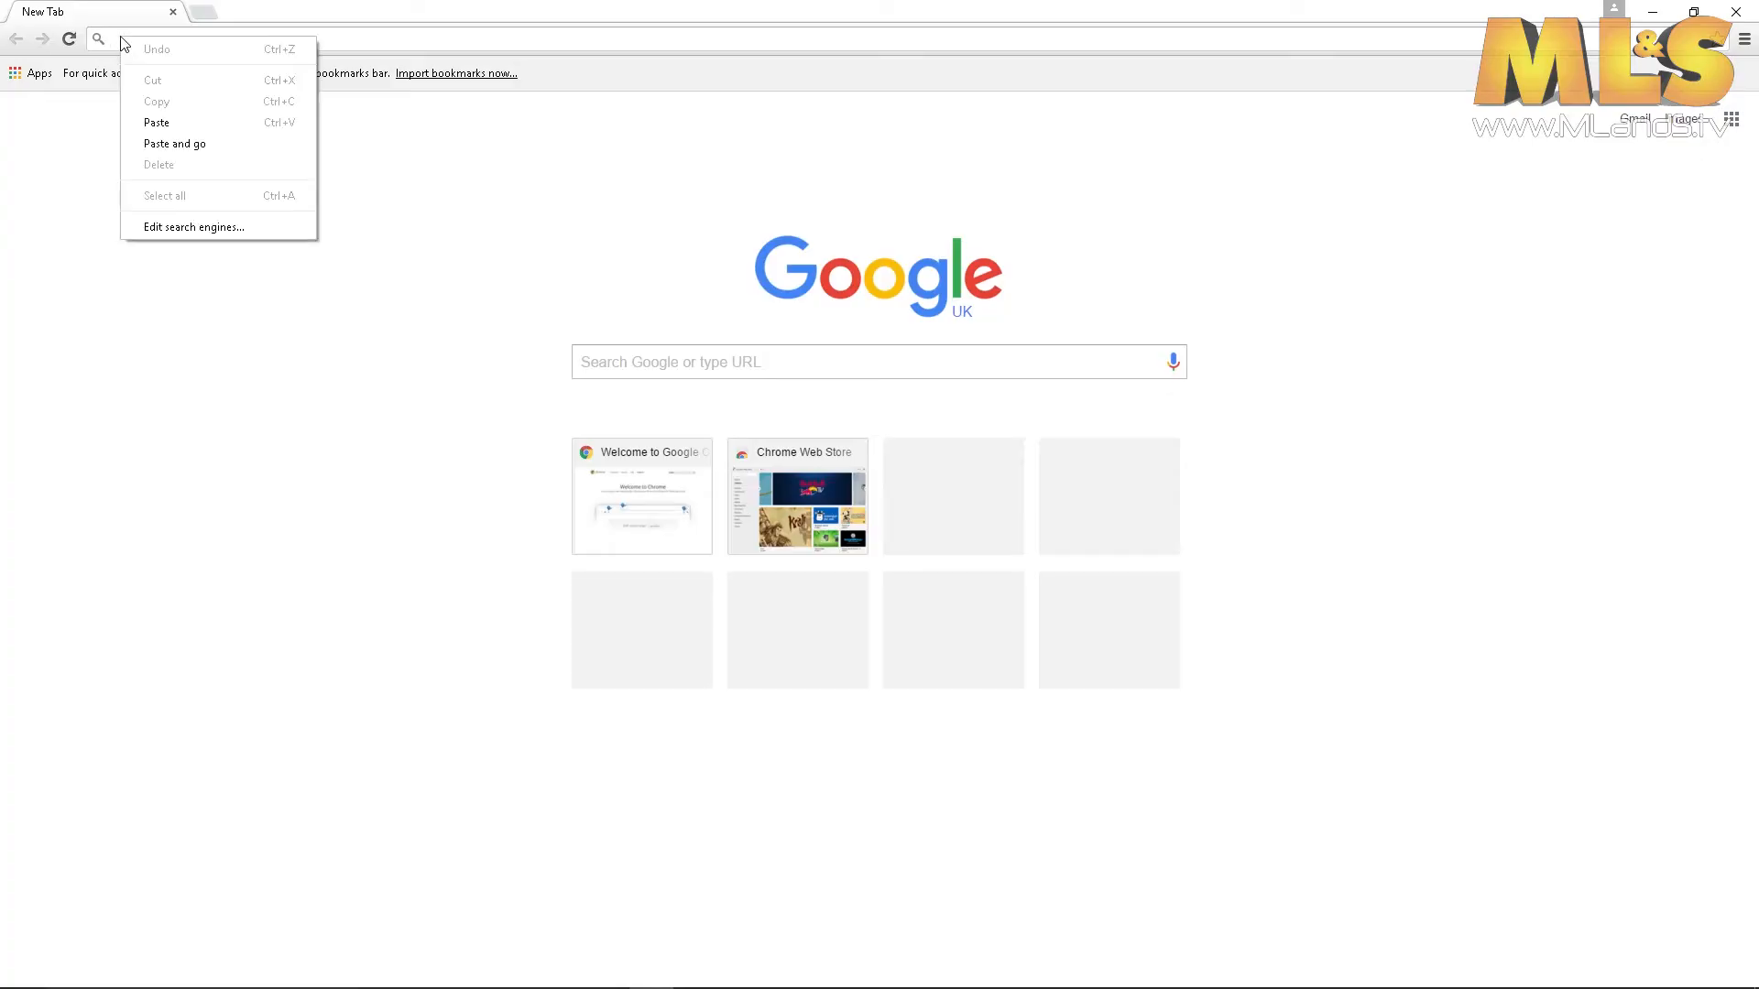
pyautogui.moveTo(174, 128)
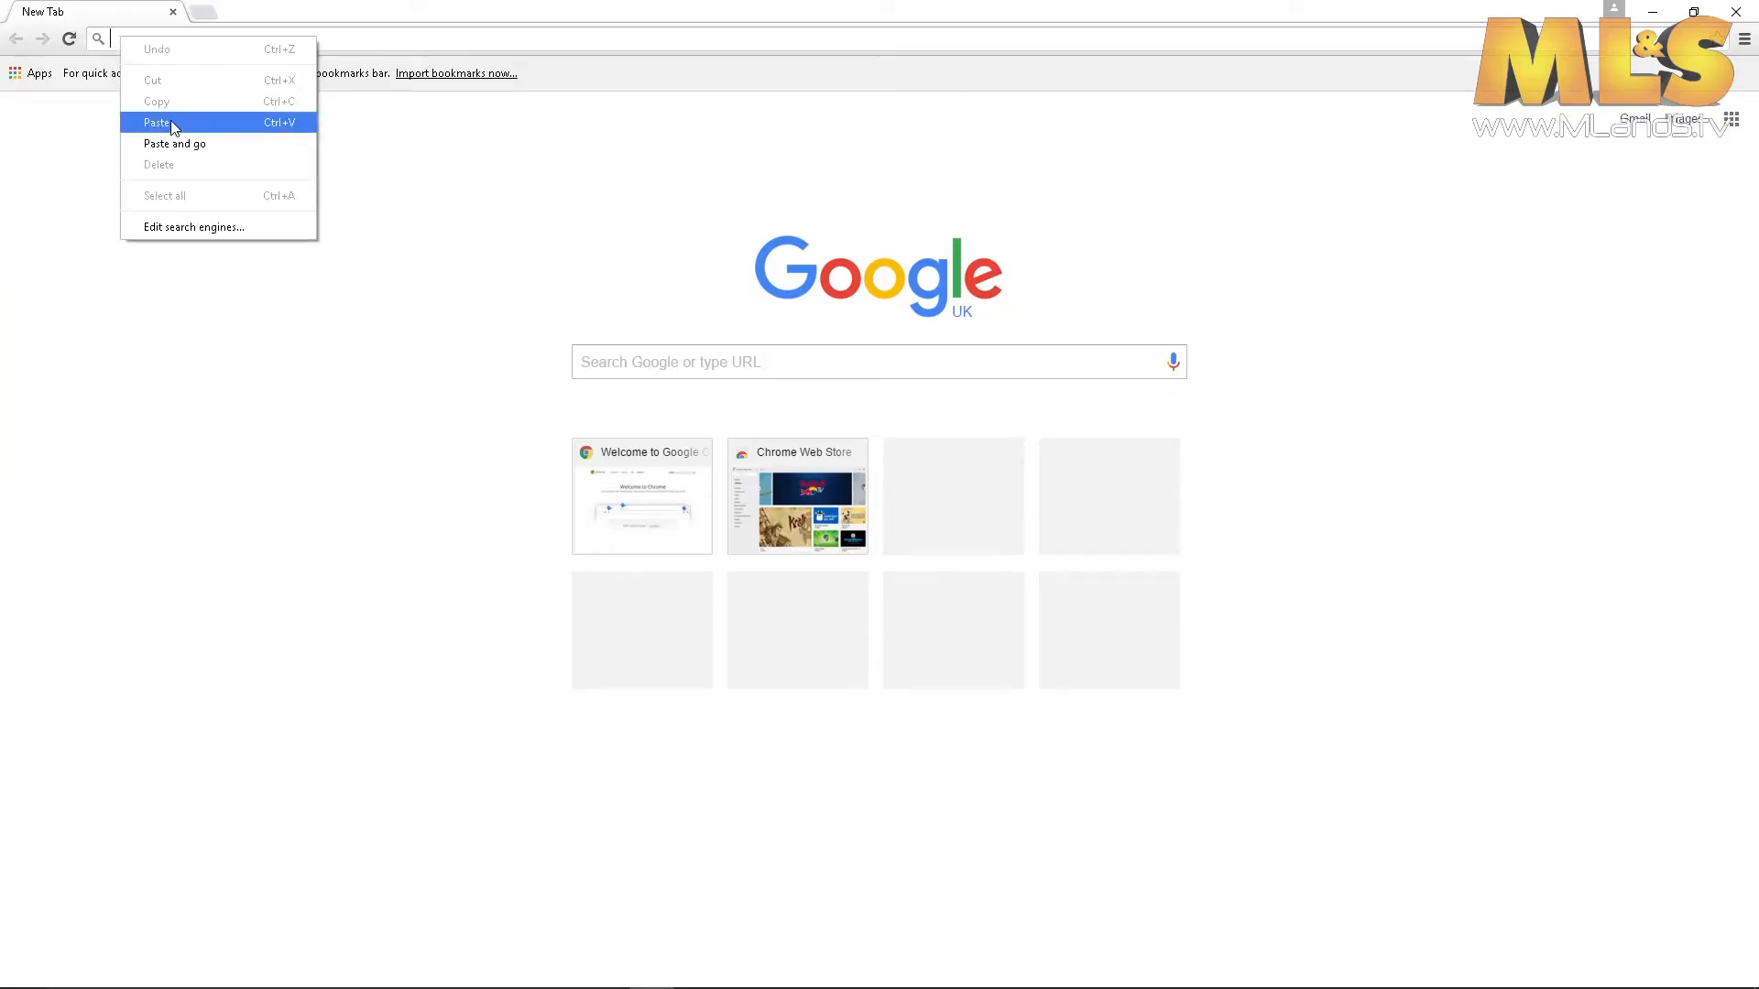
pyautogui.click(158, 121)
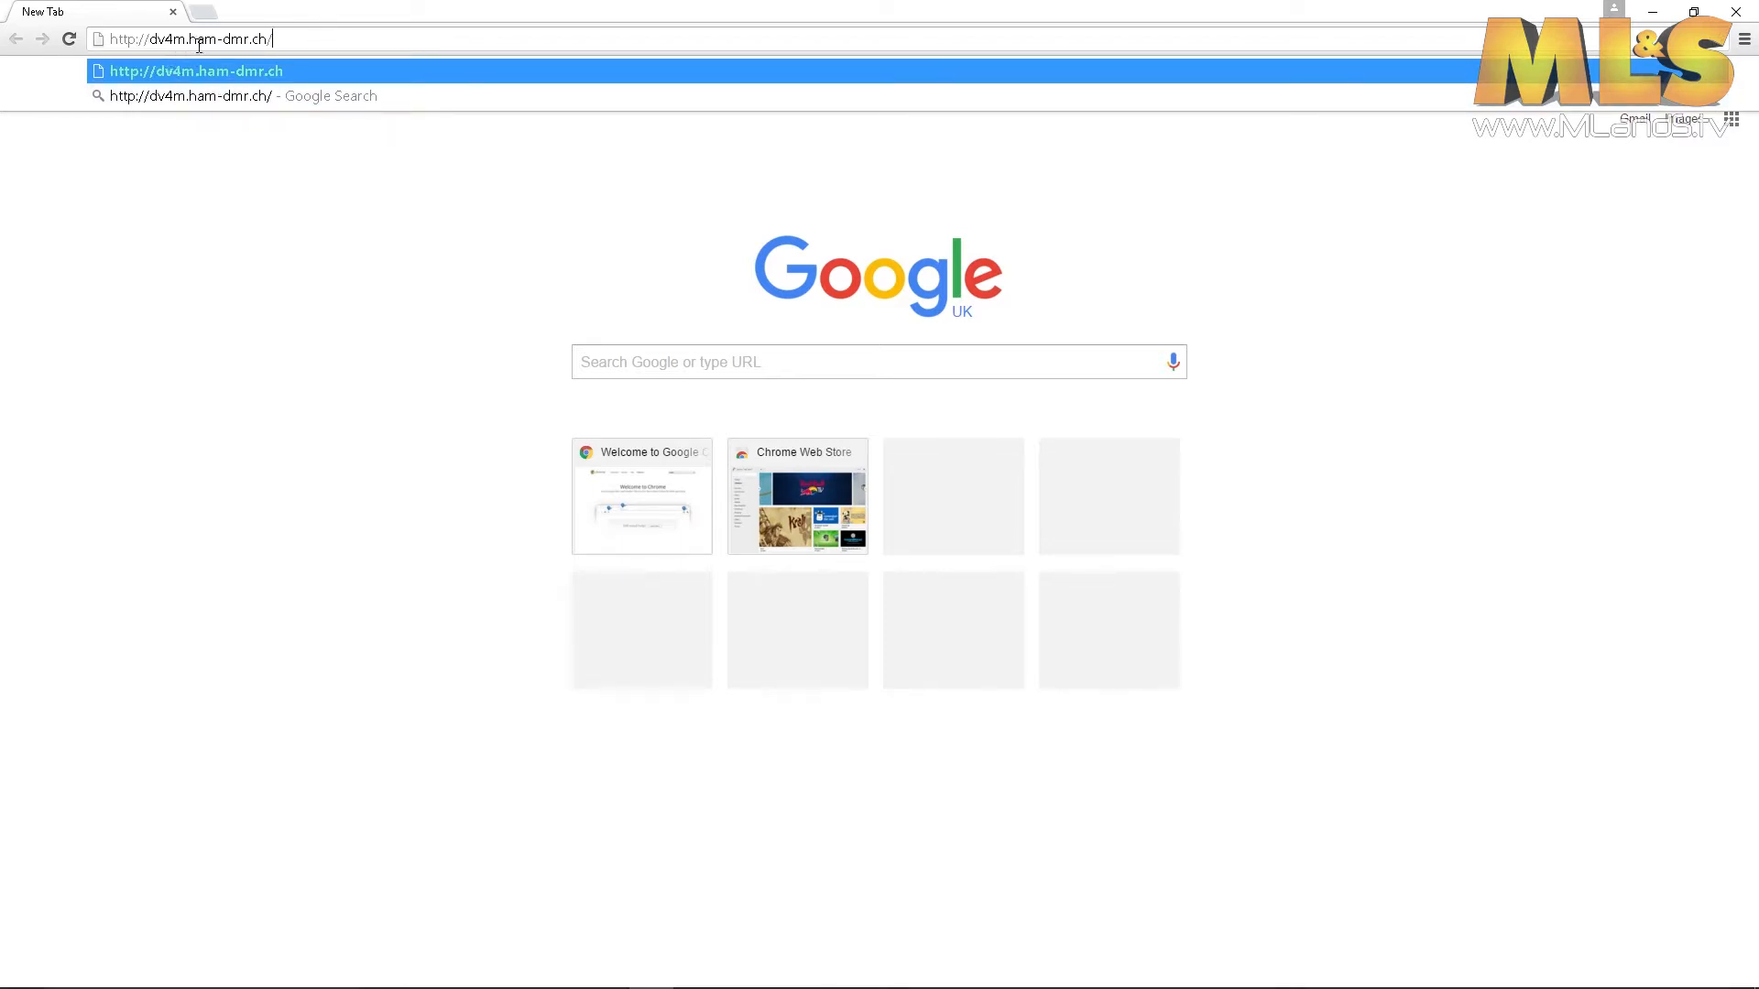
pyautogui.moveTo(302, 108)
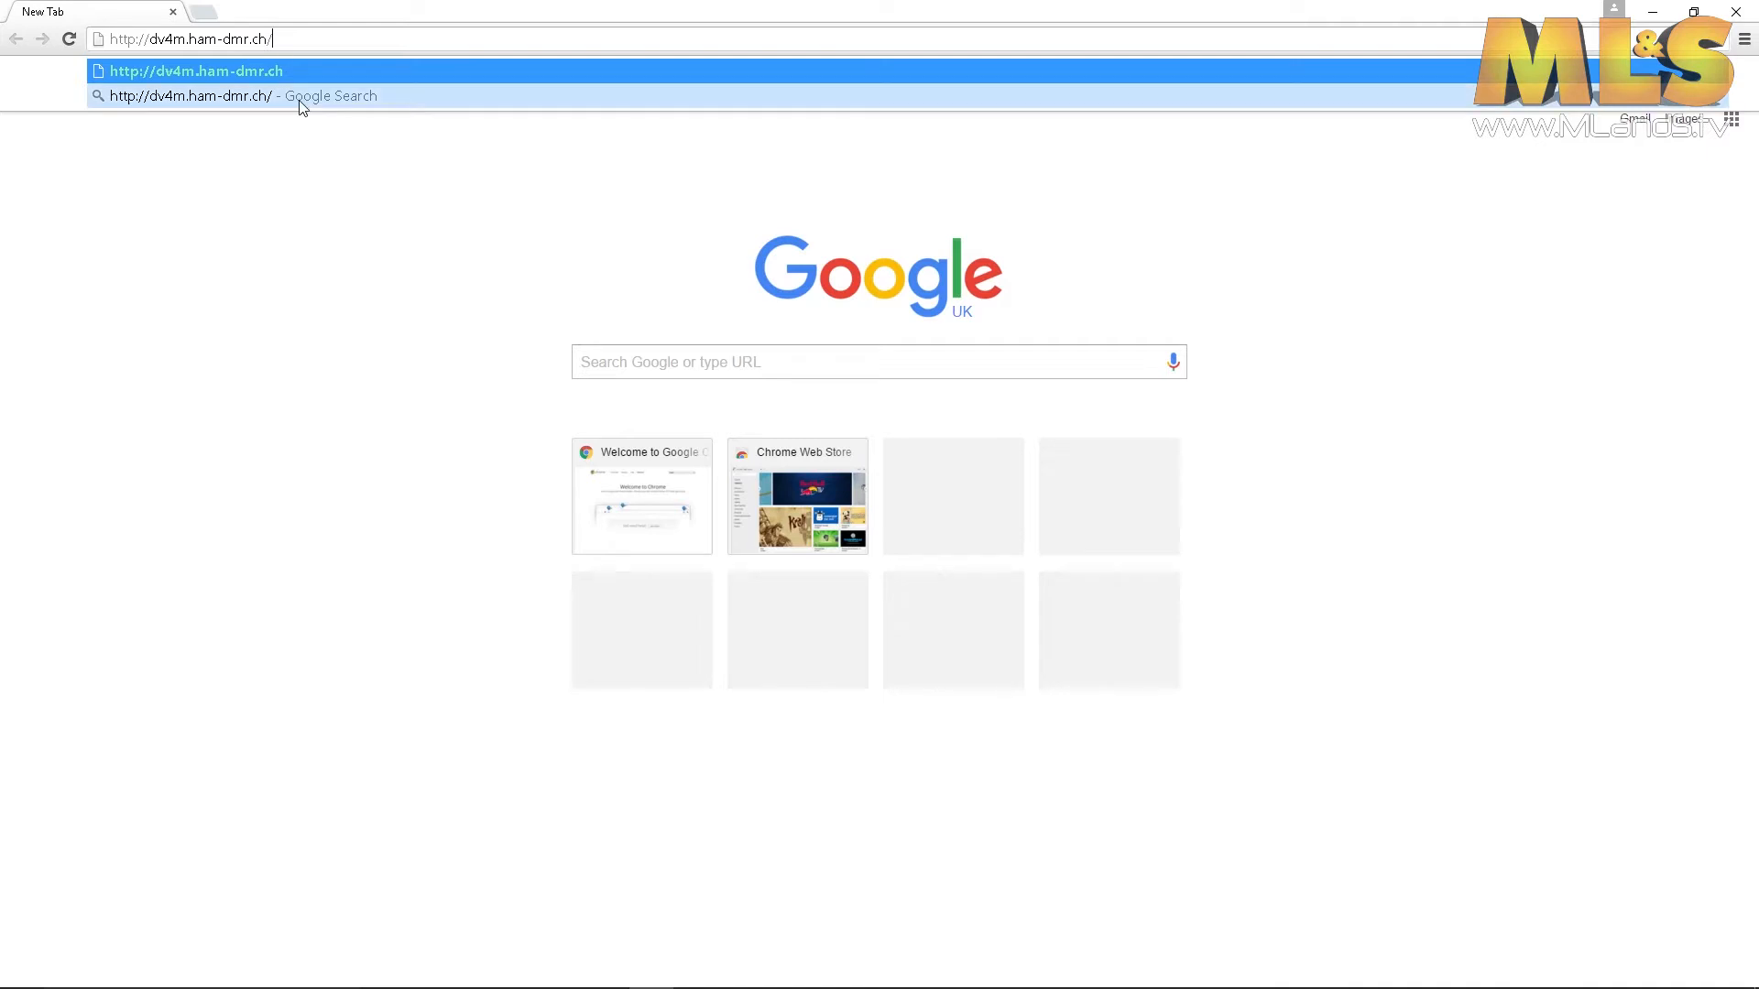
pyautogui.moveTo(282, 101)
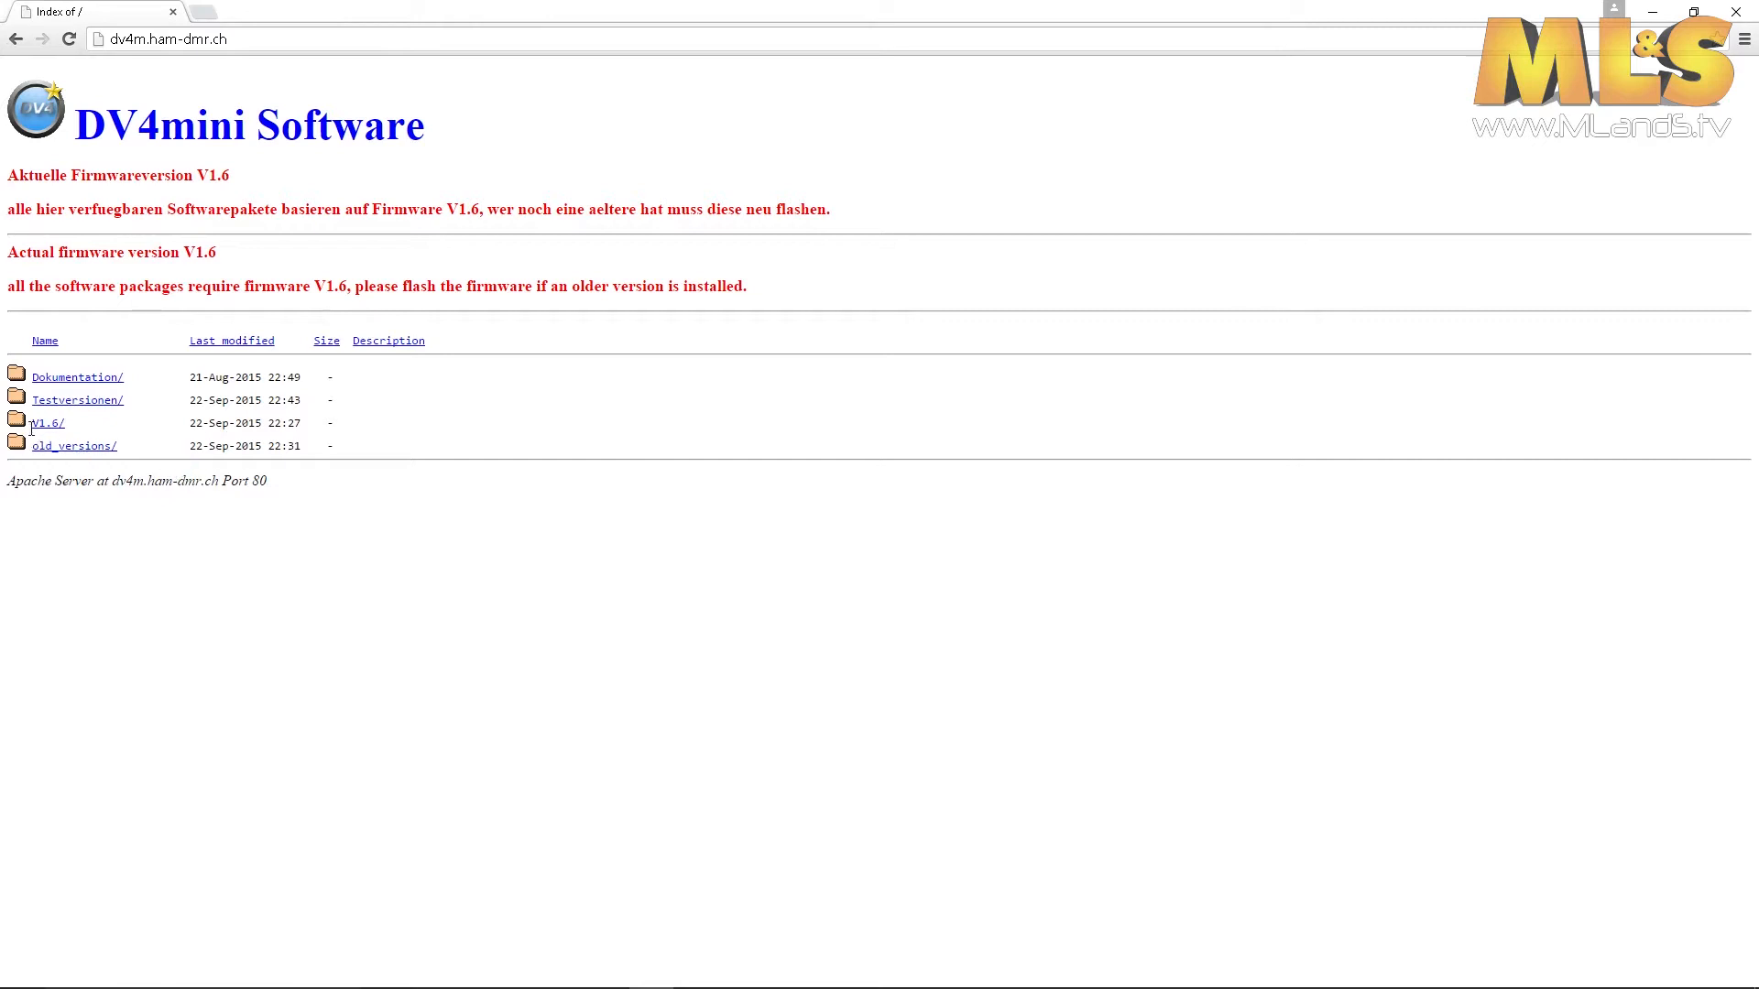
pyautogui.moveTo(44, 433)
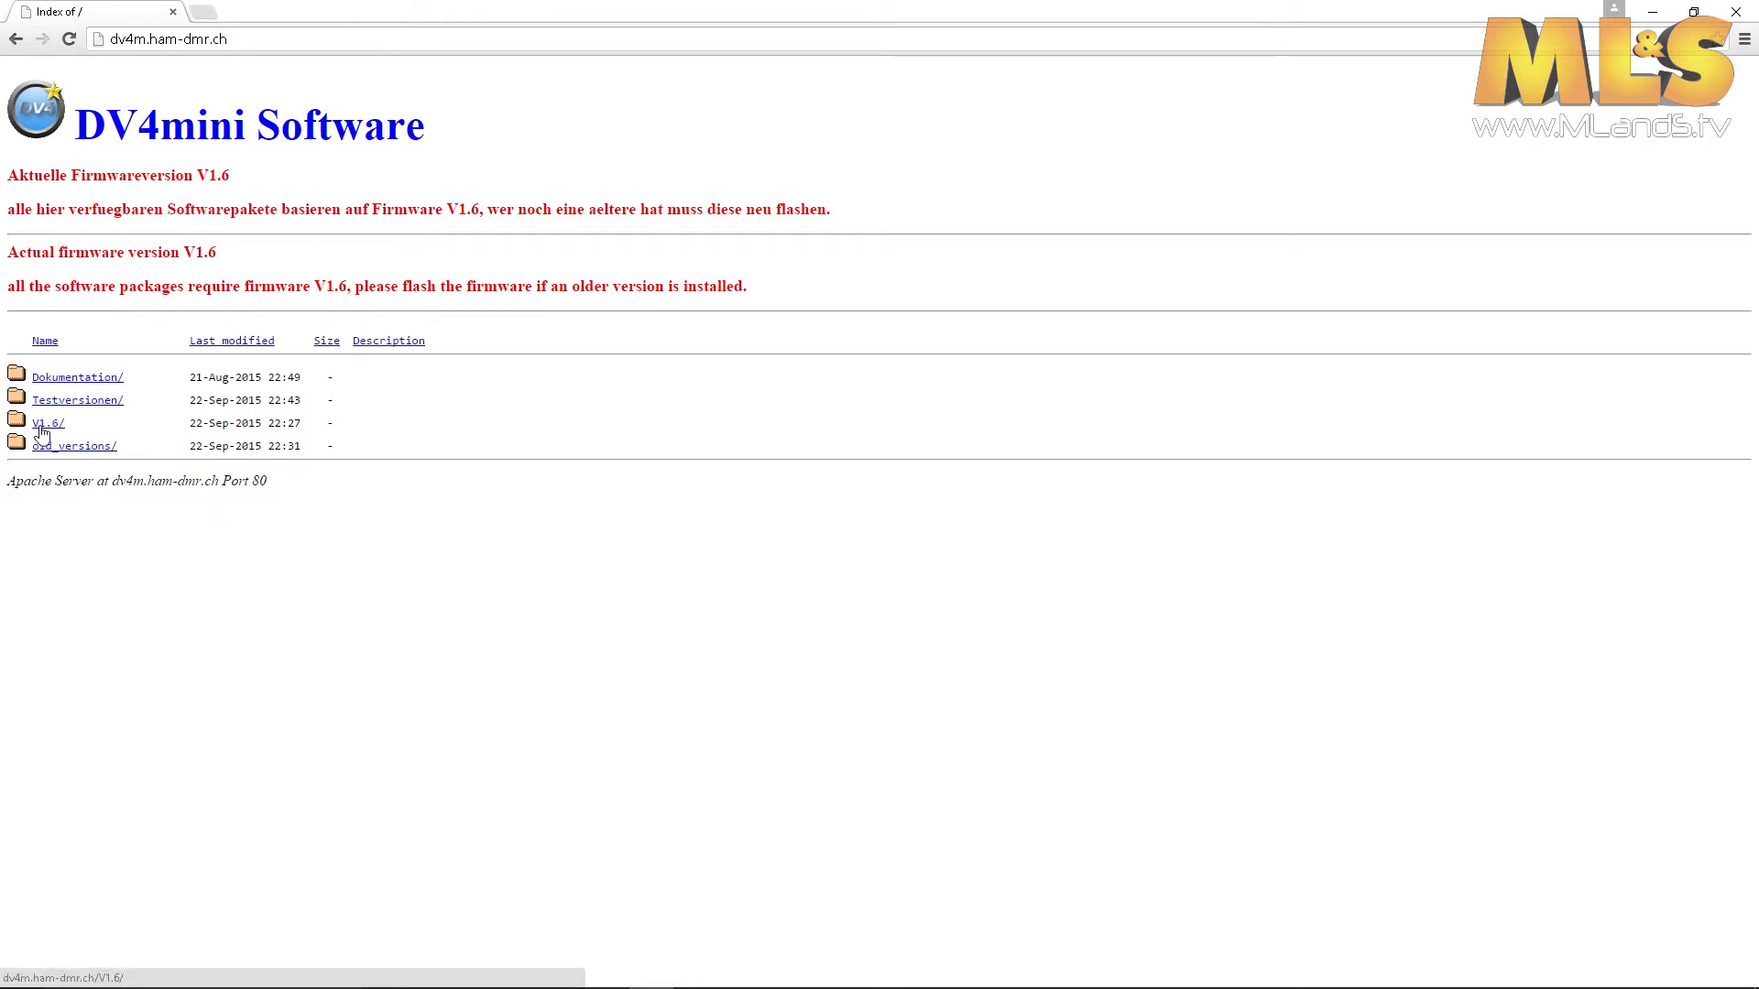
# - Navigate into V1.6/Firmware and download DV4mini_161.fw2
pyautogui.click(48, 421)
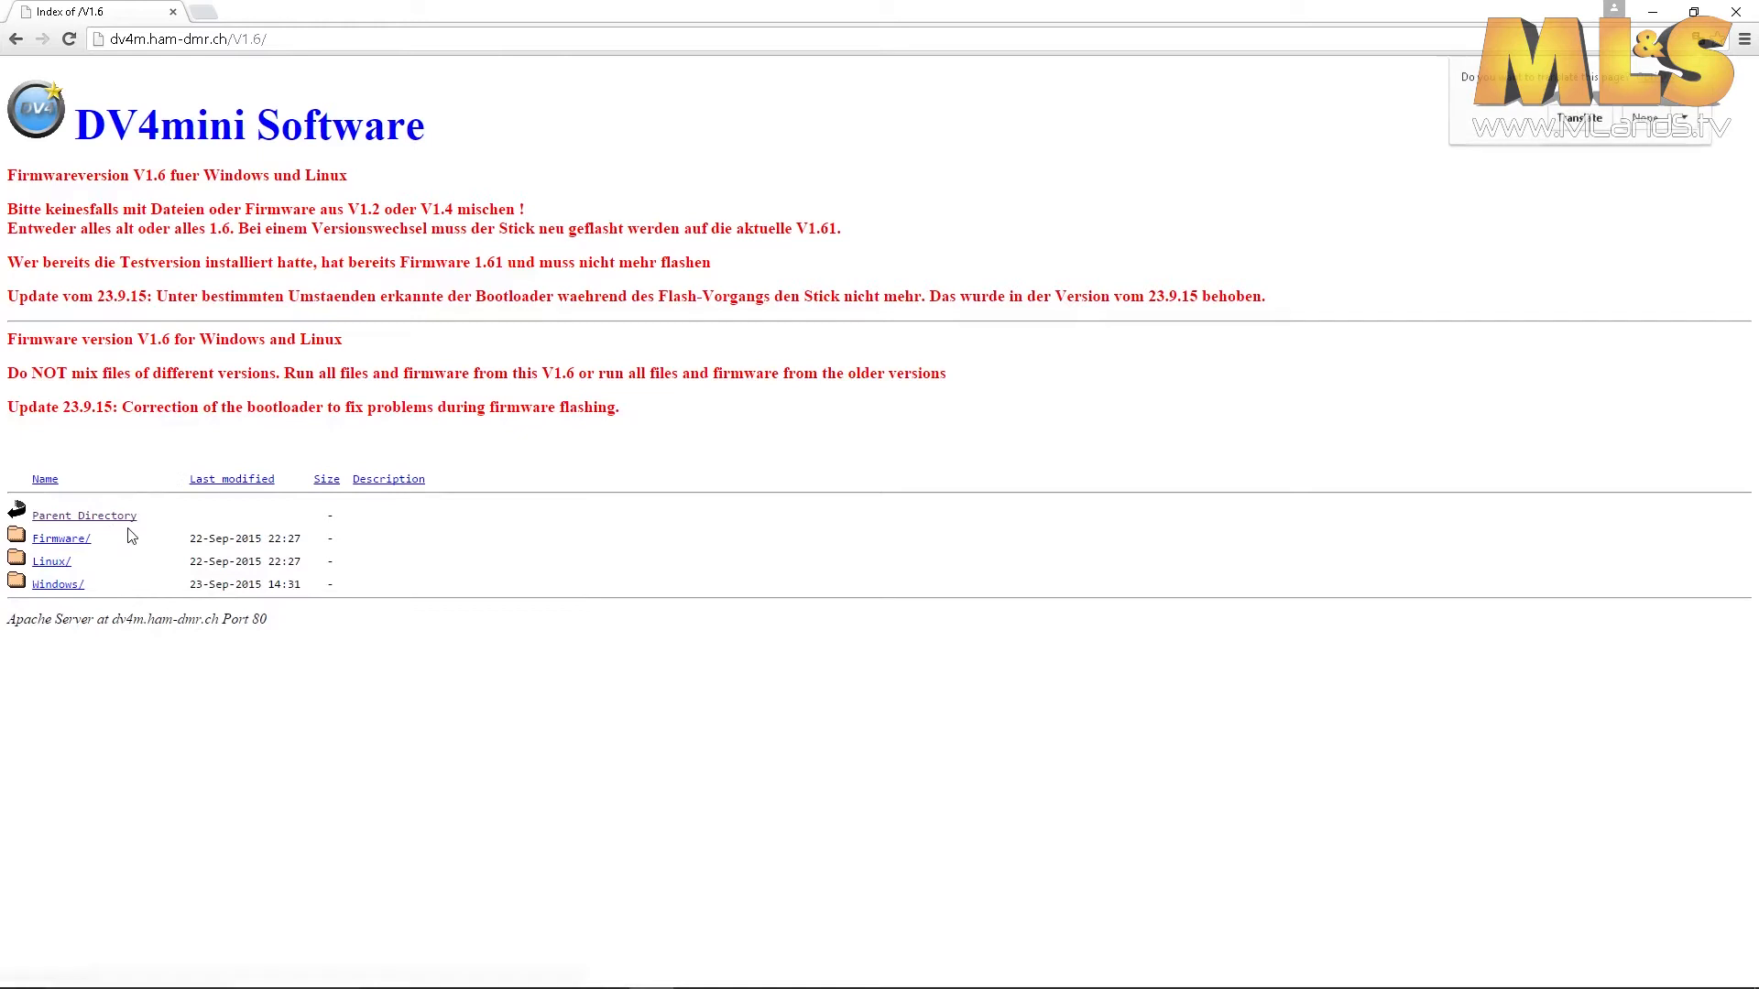
pyautogui.click(63, 539)
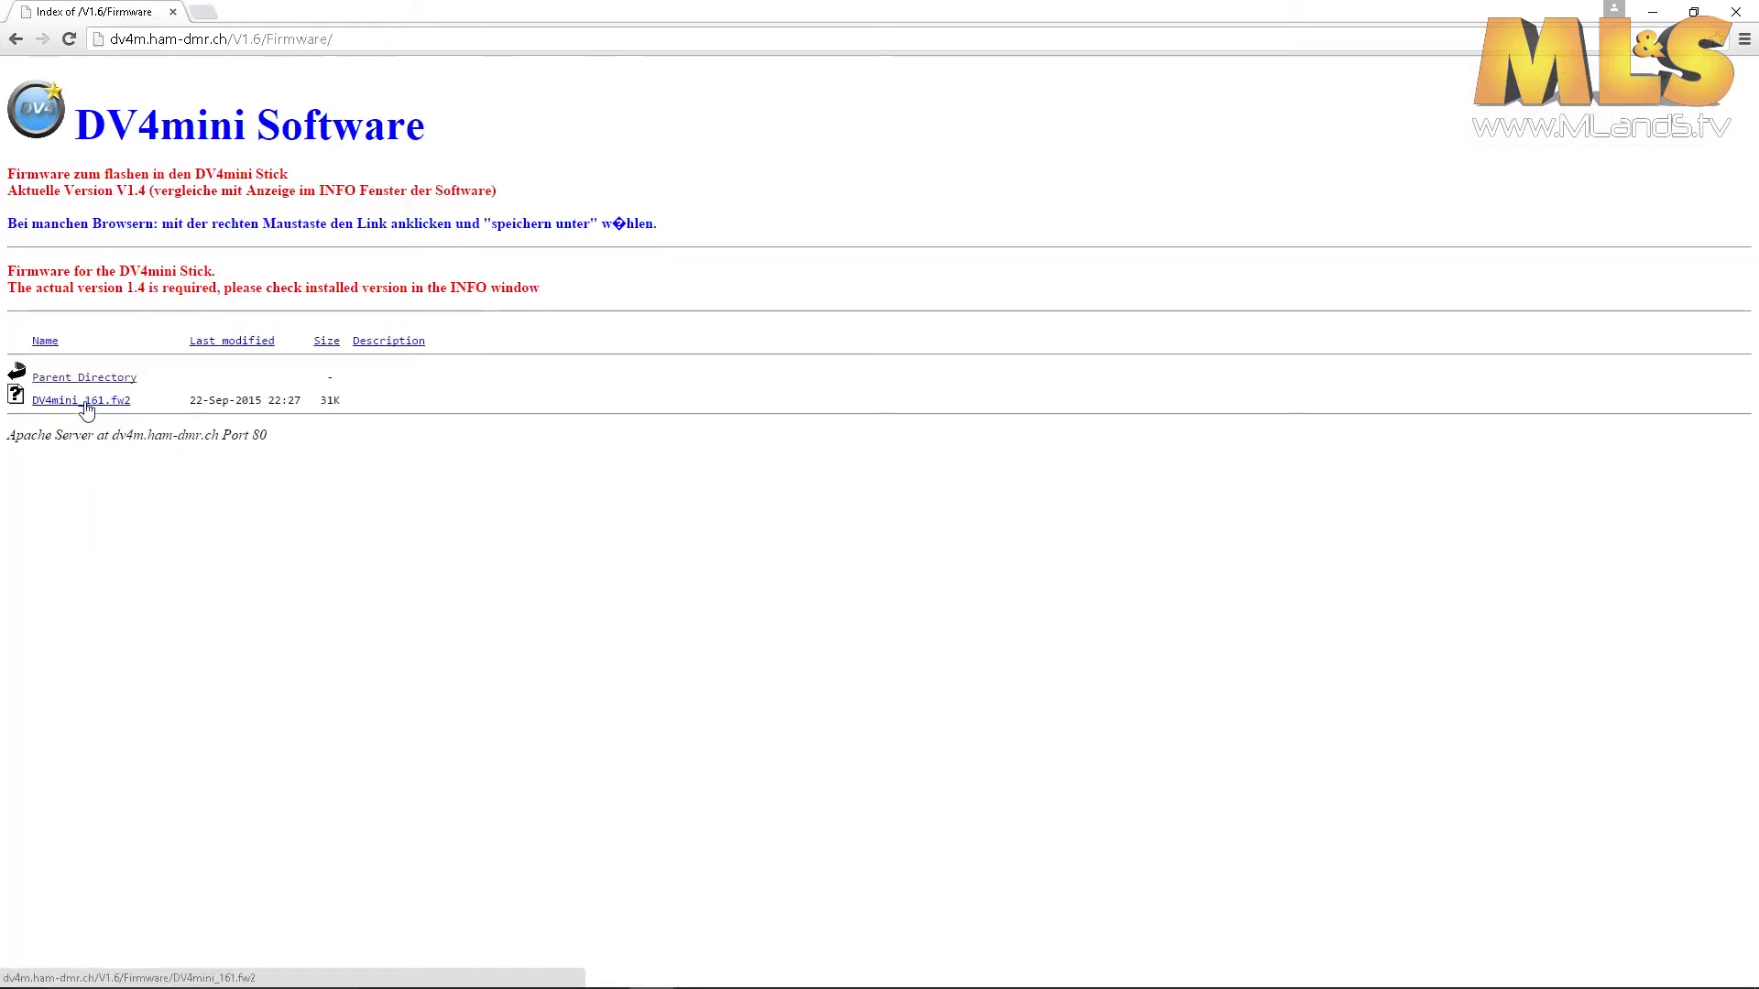
pyautogui.click(81, 399)
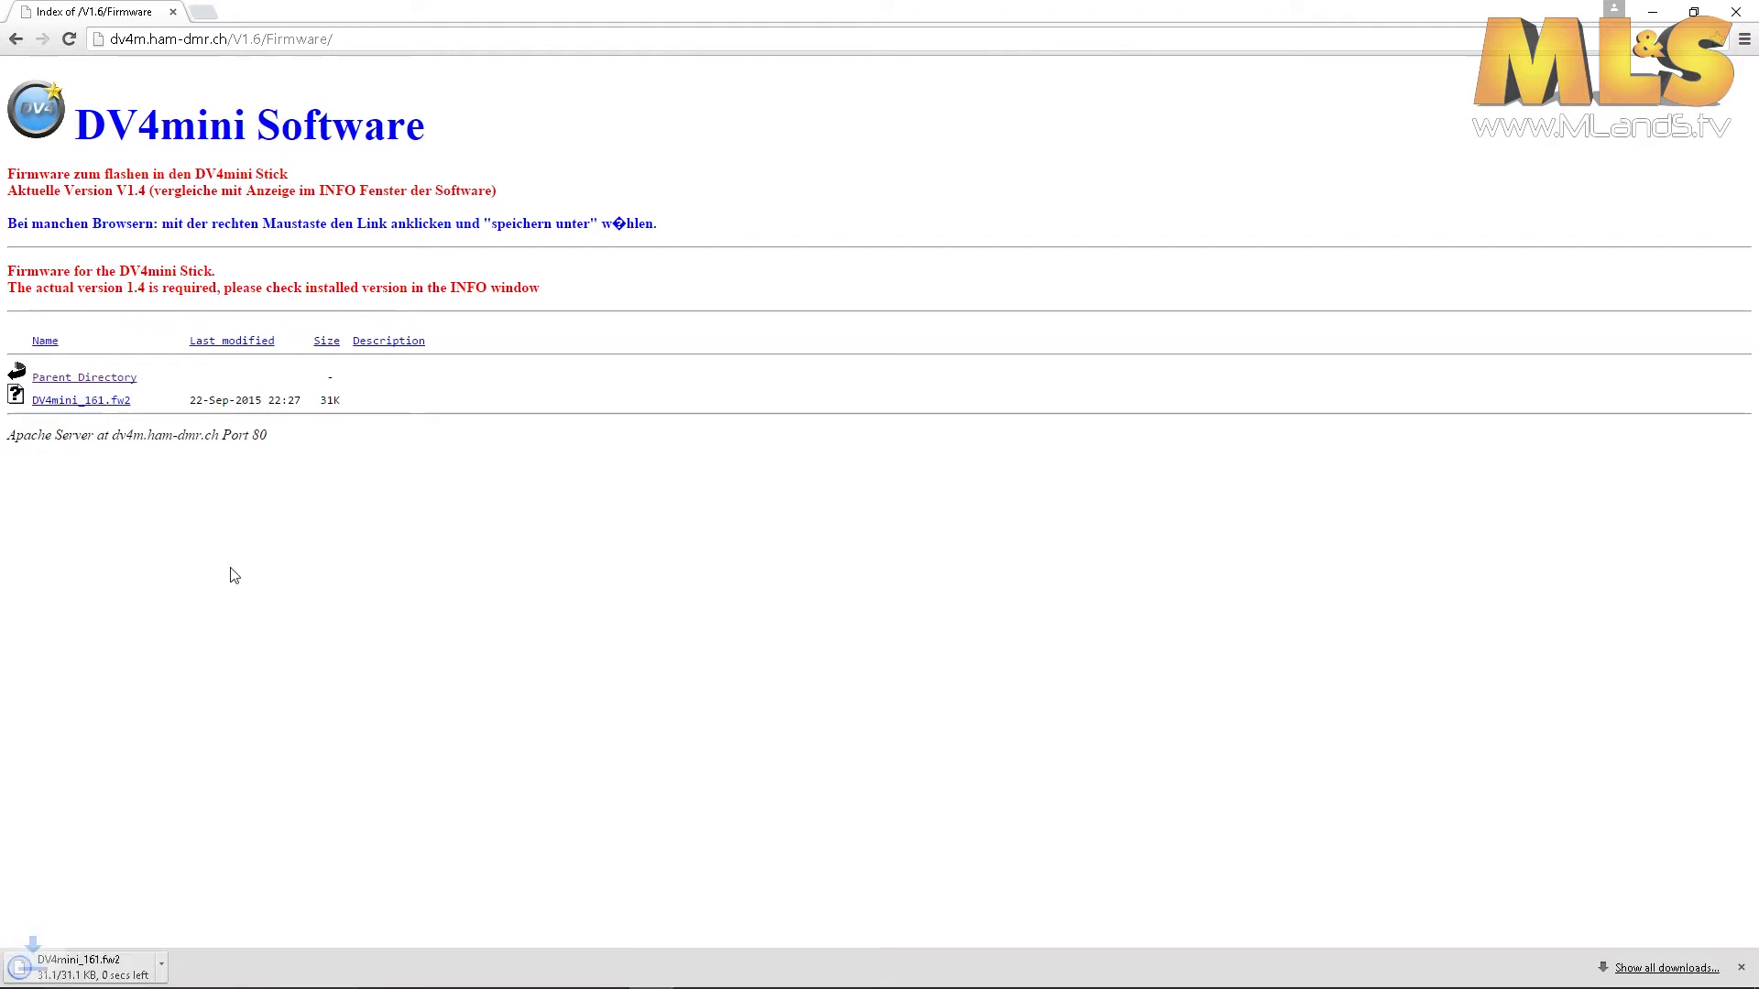